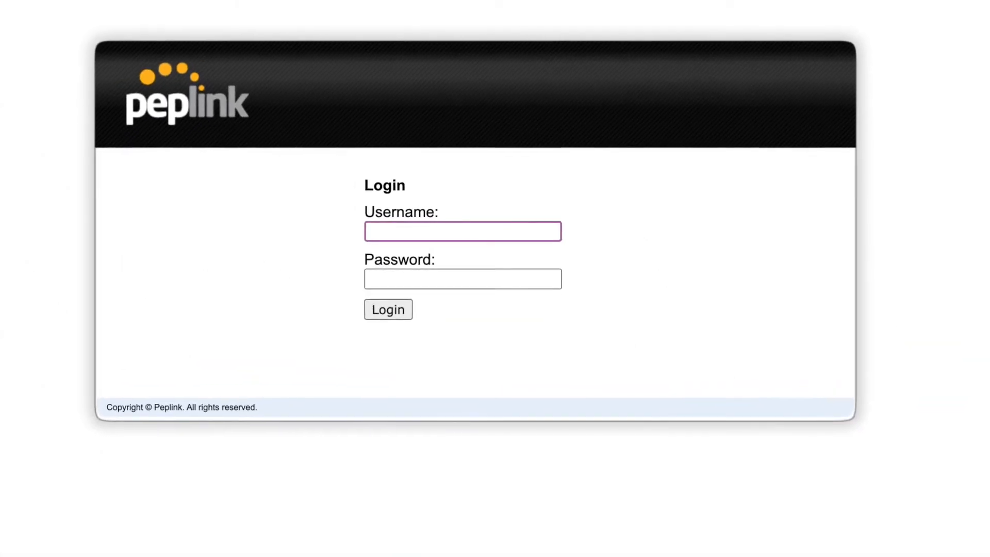
Sign in to the Pepwave admin and land on the Real-Time usage report
{"action": "left_click", "coordinate": [388, 309]}
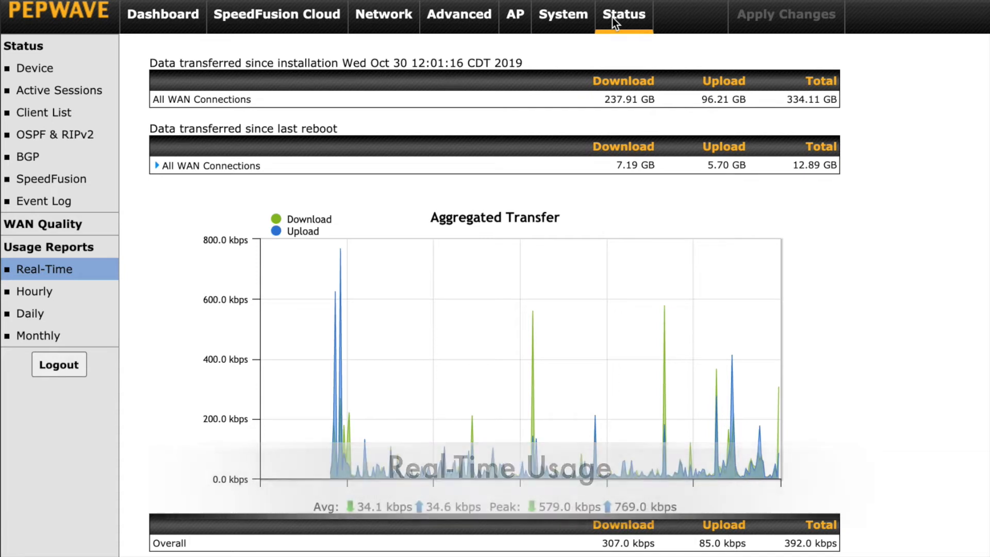
Expand the since-reboot All WAN totals into WAN and Cellular rows and review their charts
{"action": "scroll", "scroll_direction": "down", "scroll_amount": 3}
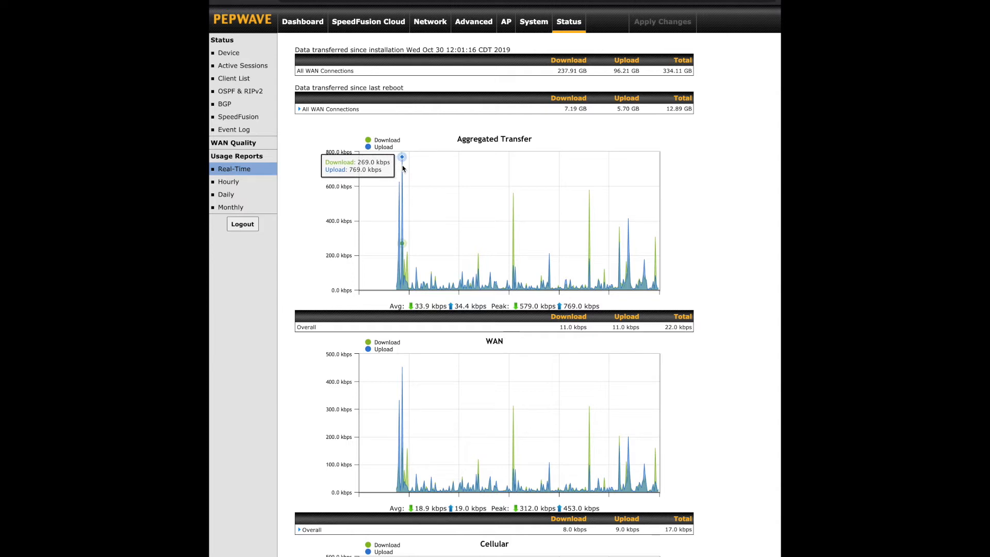
{"action": "mouse_move", "coordinate": [420, 287]}
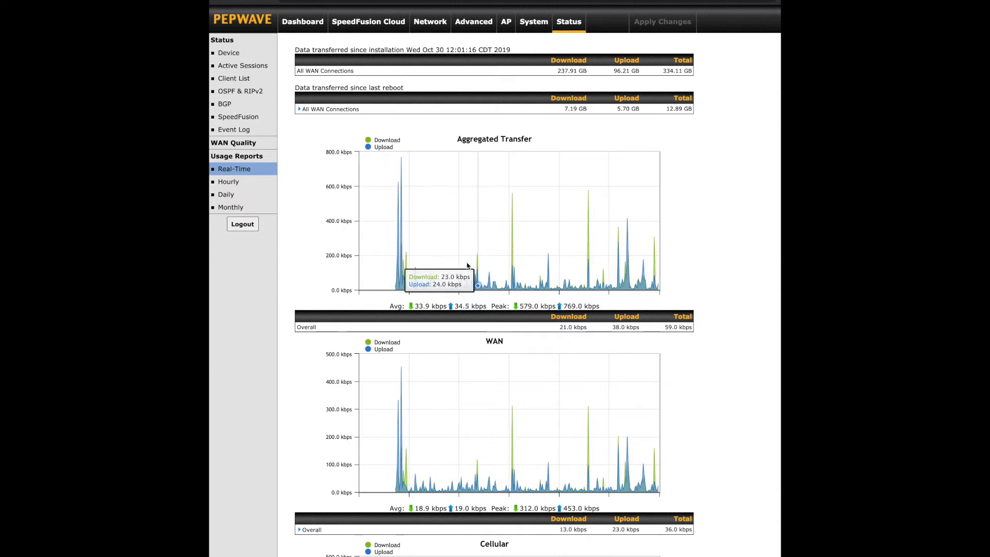
{"action": "left_click", "coordinate": [299, 109]}
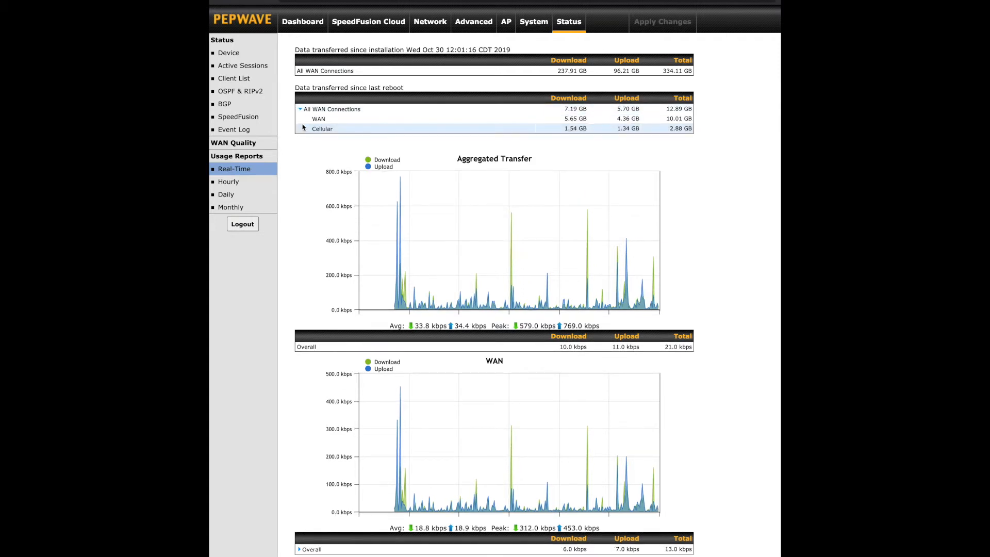
{"action": "scroll", "scroll_direction": "down", "scroll_amount": 3}
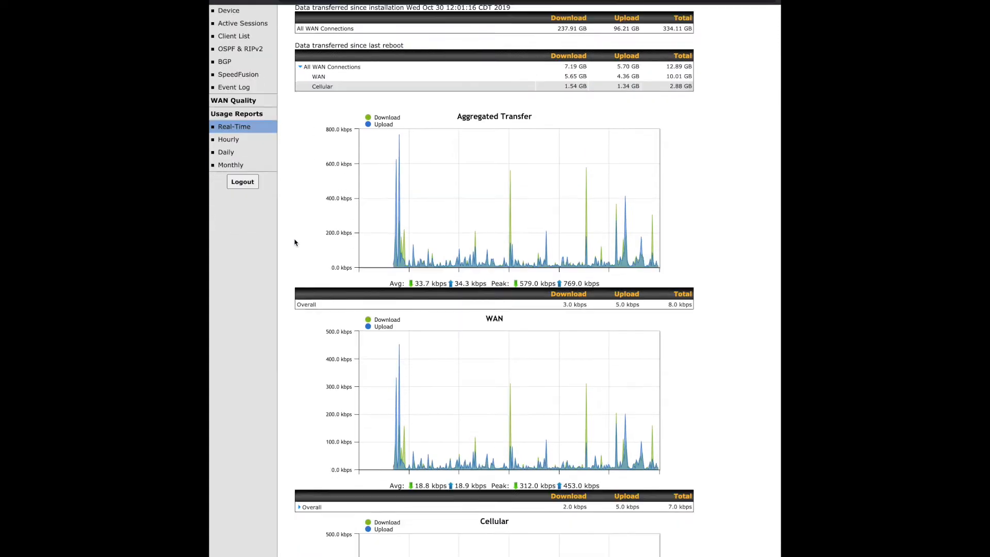
{"action": "scroll", "scroll_direction": "down", "scroll_amount": 3}
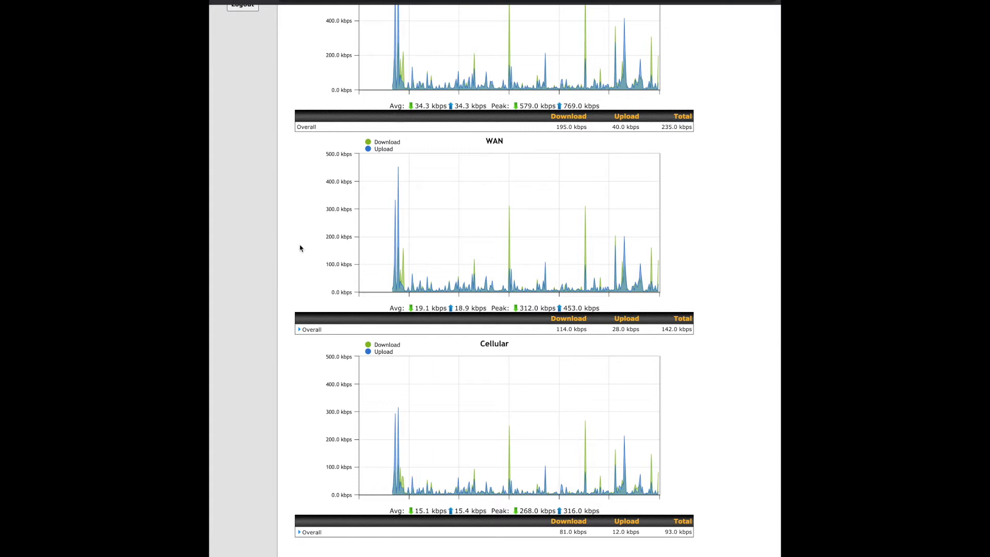
{"action": "mouse_move", "coordinate": [276, 427]}
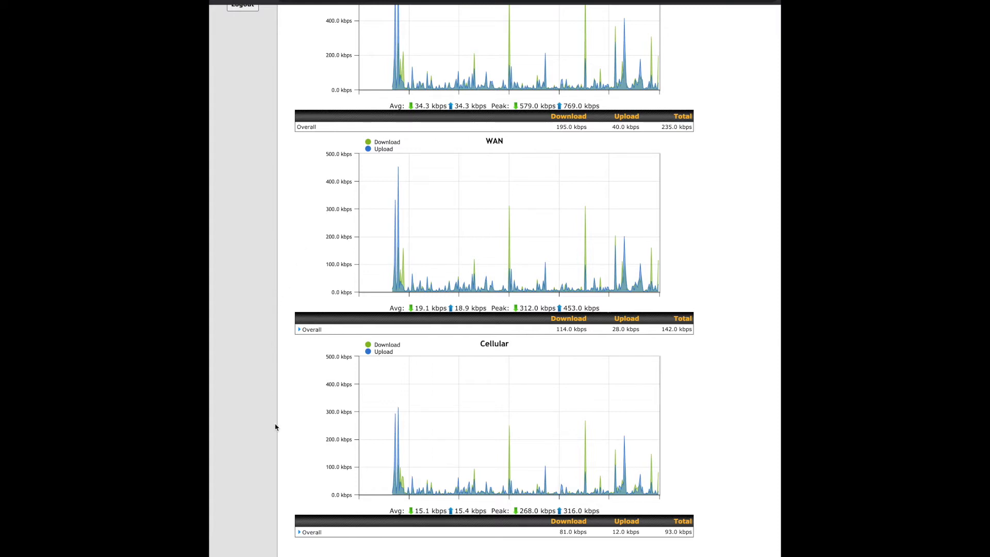
{"action": "left_click", "coordinate": [298, 329]}
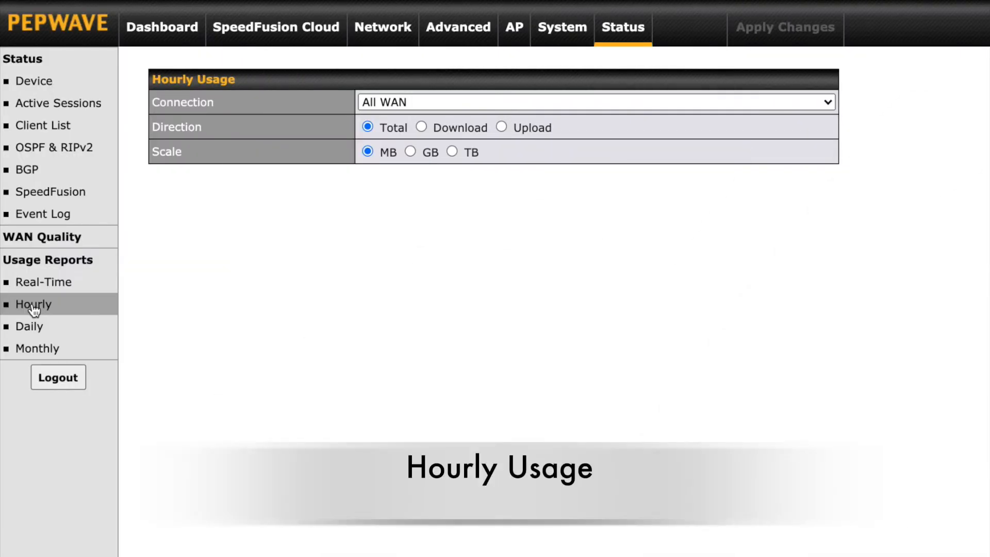
Bring up the Hourly usage report, toggling its scale to GB and back to MB
{"action": "left_click", "coordinate": [32, 303]}
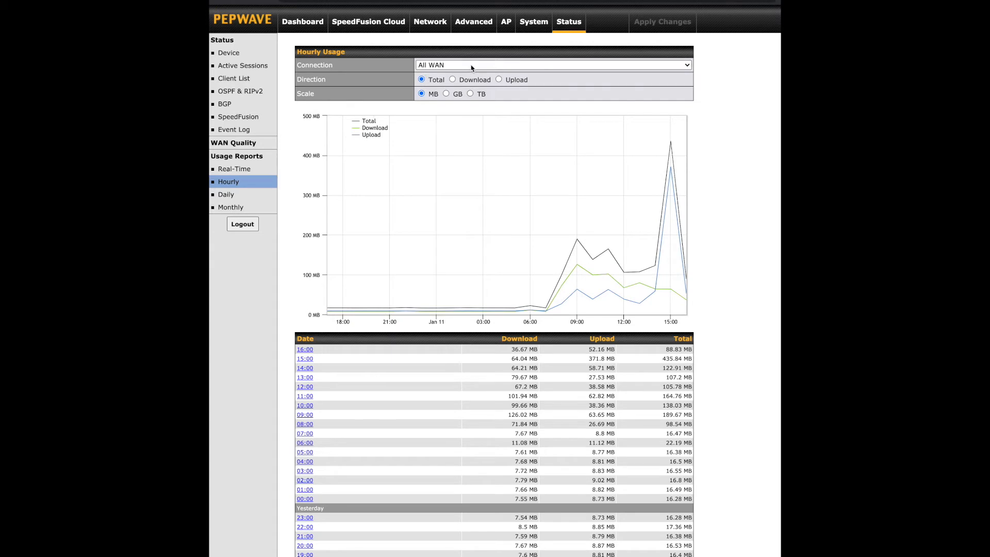
{"action": "mouse_move", "coordinate": [470, 71]}
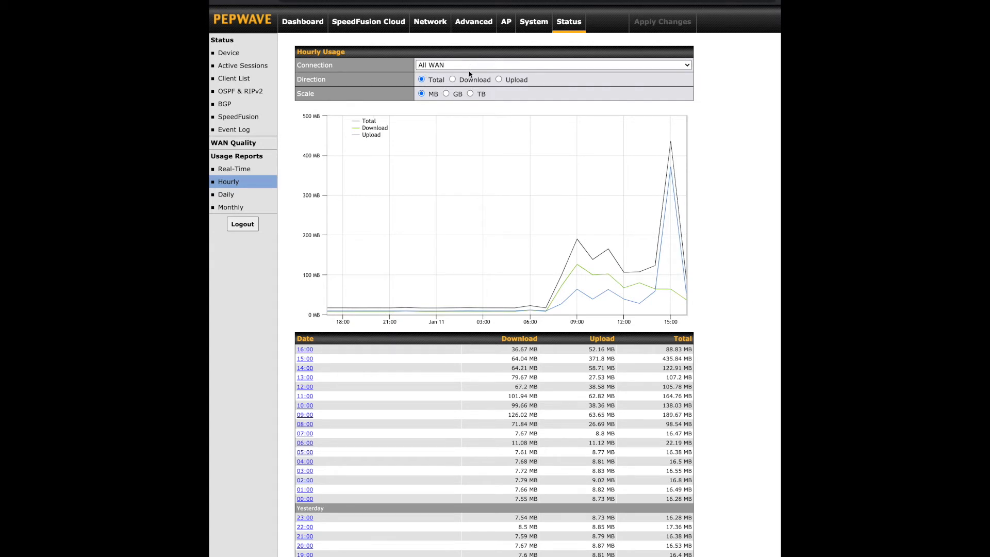
{"action": "mouse_move", "coordinate": [447, 97]}
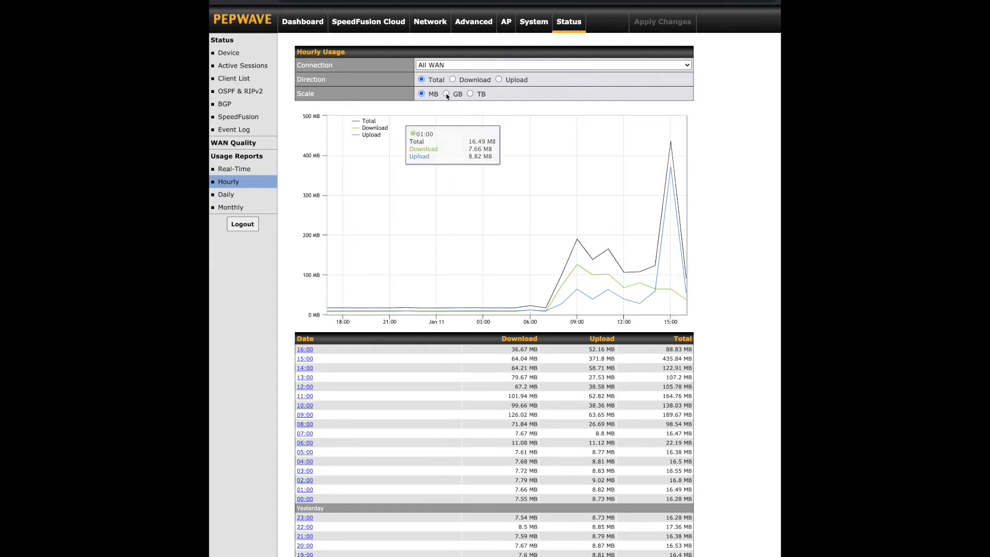
{"action": "left_click", "coordinate": [446, 94]}
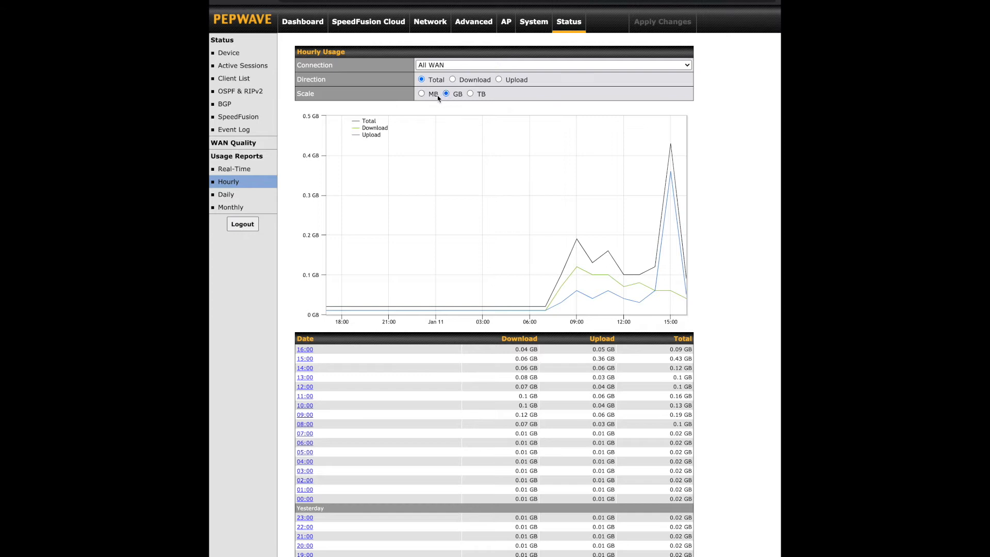
{"action": "left_click", "coordinate": [422, 94]}
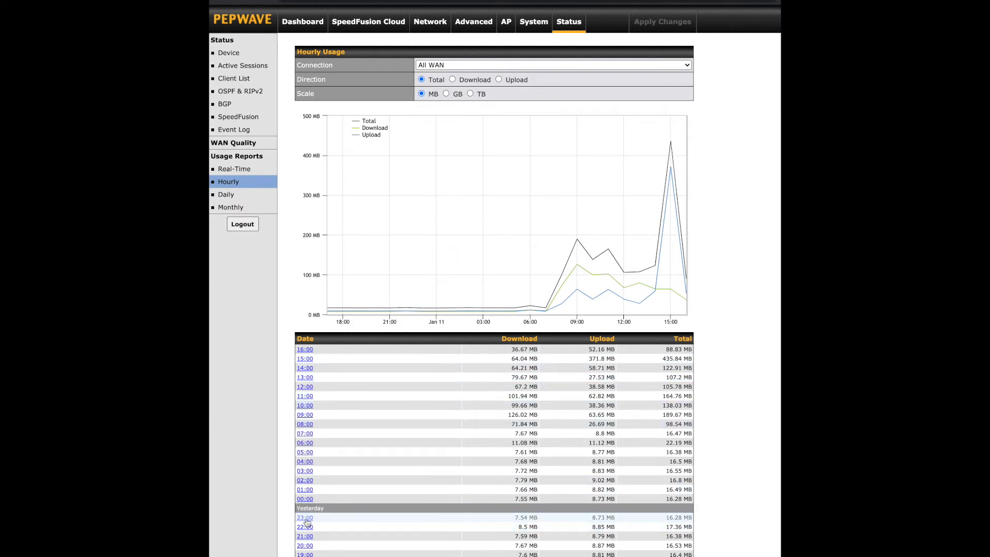
View the 23:00 hour's client and PepVPN usage breakdown, then close it
{"action": "left_click", "coordinate": [304, 516]}
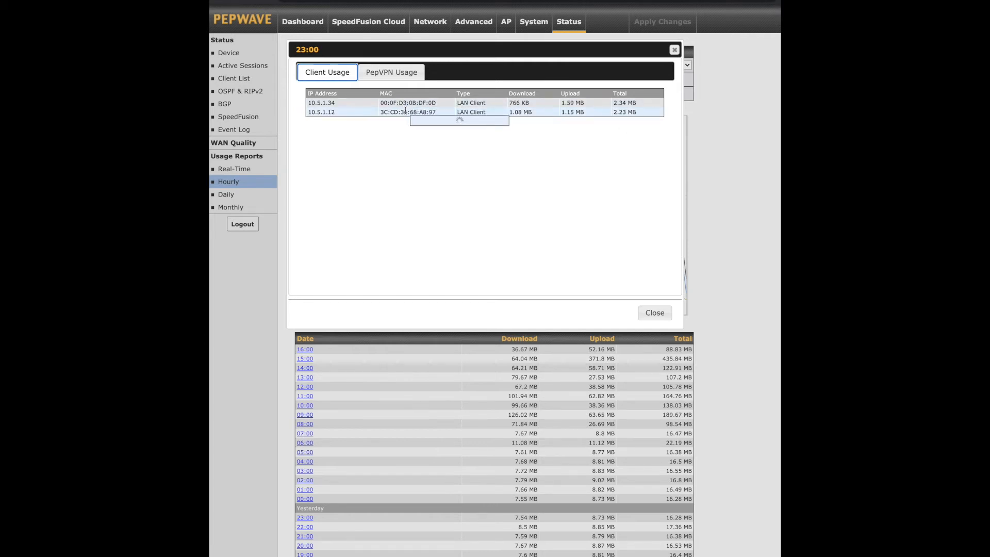
{"action": "left_click", "coordinate": [390, 71]}
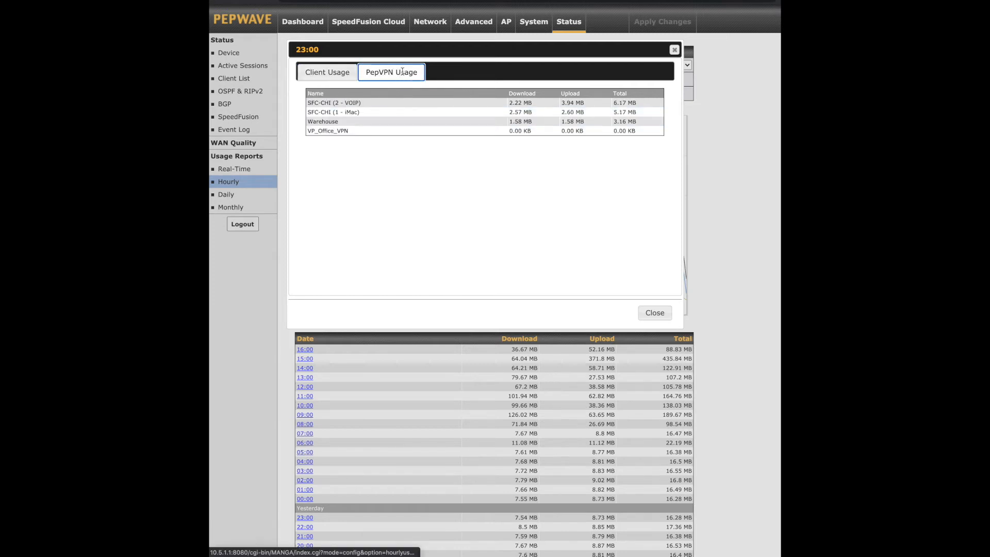
{"action": "left_click", "coordinate": [226, 194]}
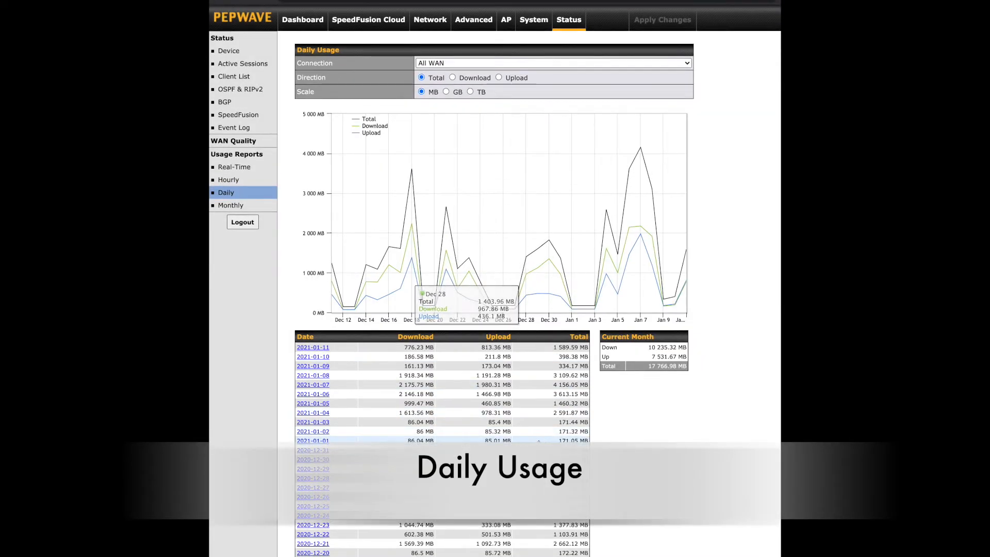
Check client usage for 2021-01-10, then move on to the Monthly usage report
{"action": "scroll", "scroll_direction": "down", "scroll_amount": 3}
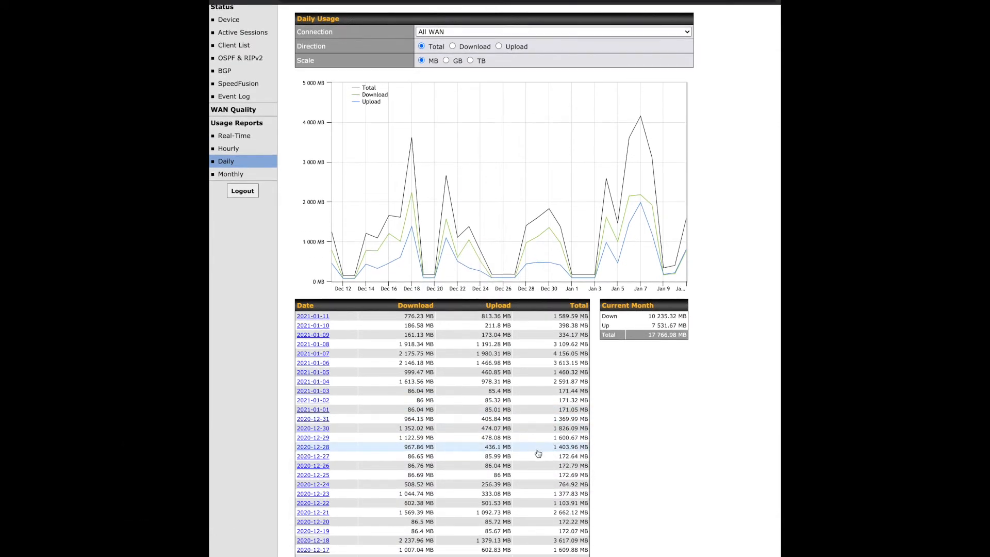
{"action": "mouse_move", "coordinate": [312, 324]}
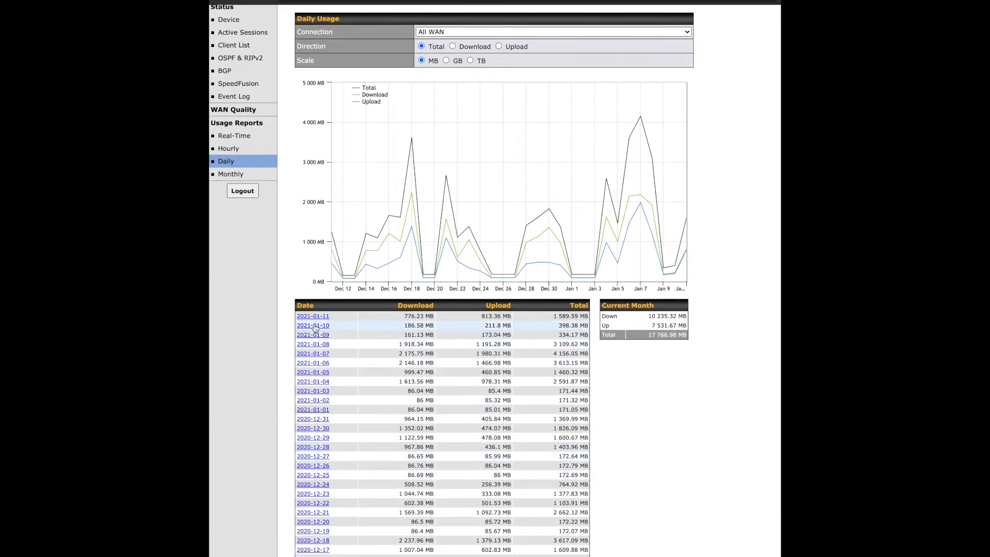
{"action": "left_click", "coordinate": [313, 324]}
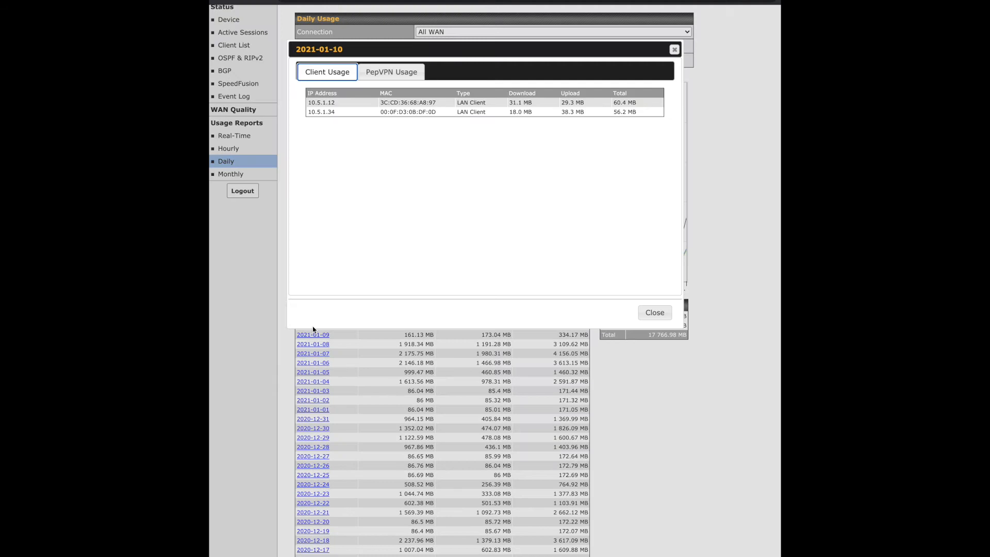
{"action": "mouse_move", "coordinate": [353, 111]}
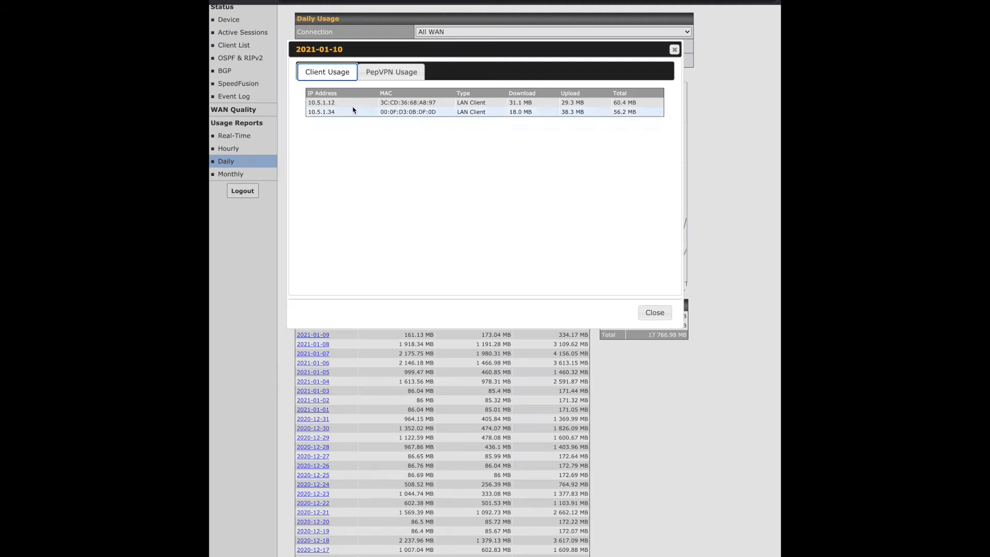
{"action": "left_click", "coordinate": [230, 206]}
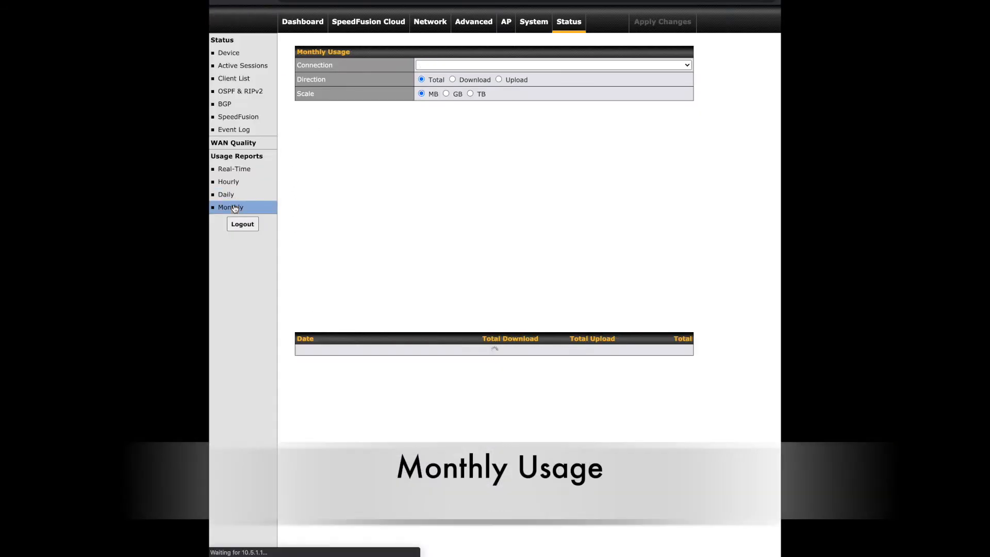
Load the Monthly usage chart for All WAN and view the December 2020 breakdown
{"action": "left_click", "coordinate": [230, 207]}
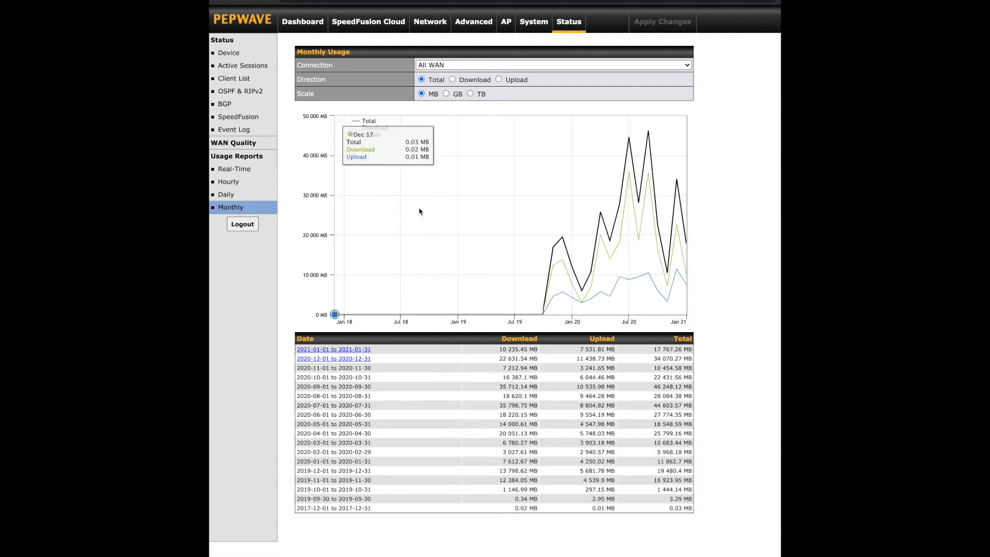
{"action": "mouse_move", "coordinate": [638, 204]}
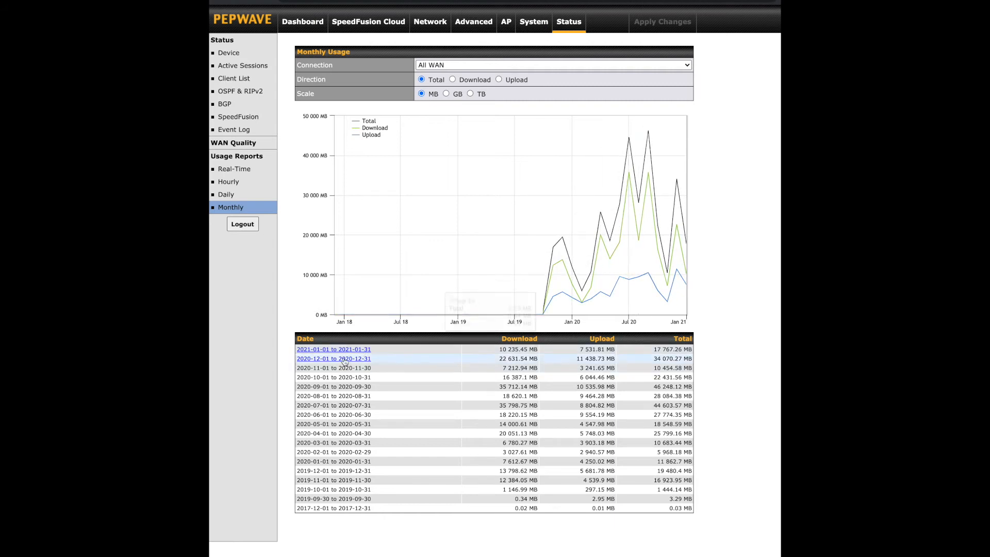
{"action": "left_click", "coordinate": [333, 359]}
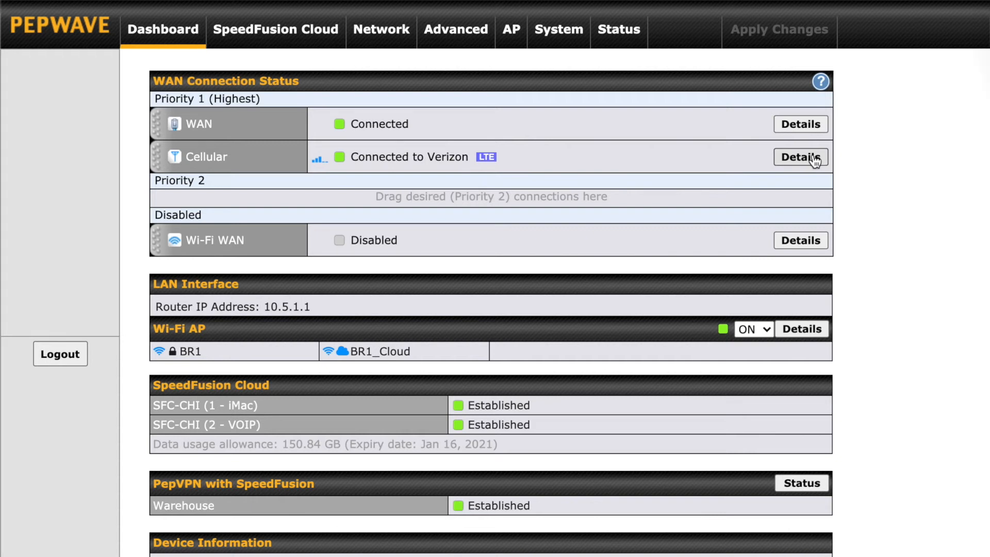
Go into the Cellular connection details and read the Bandwidth Allowance Monitor help
{"action": "left_click", "coordinate": [800, 157]}
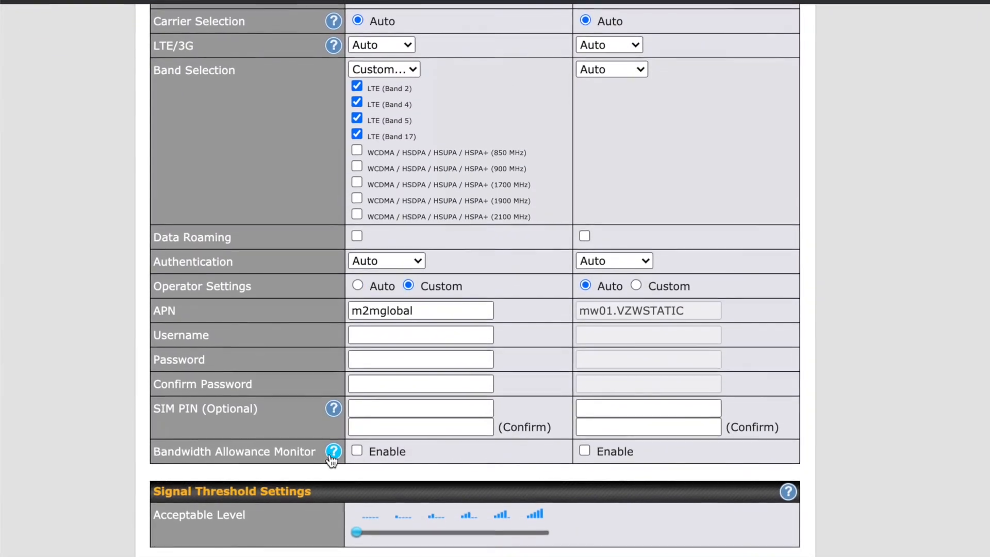
{"action": "left_click", "coordinate": [333, 452]}
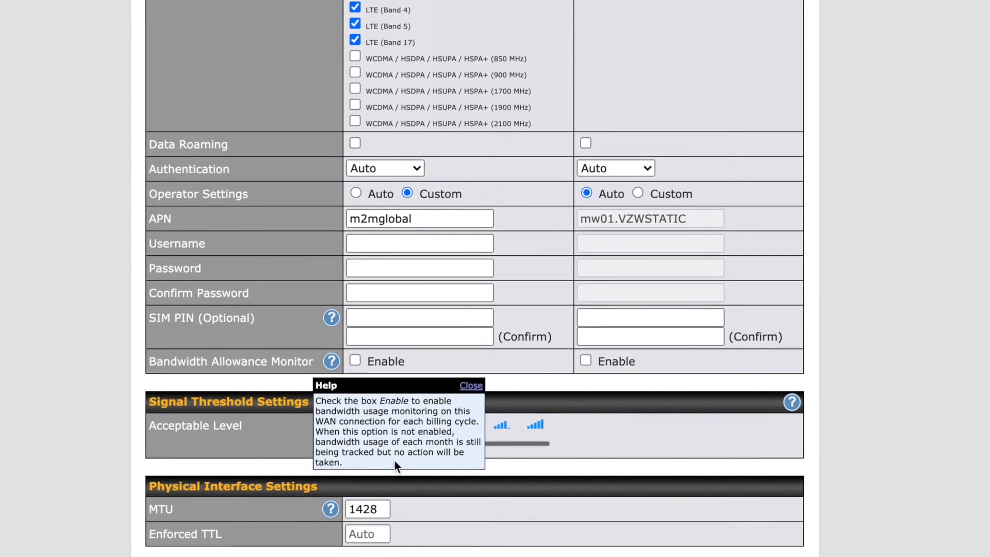
{"action": "left_click", "coordinate": [470, 384]}
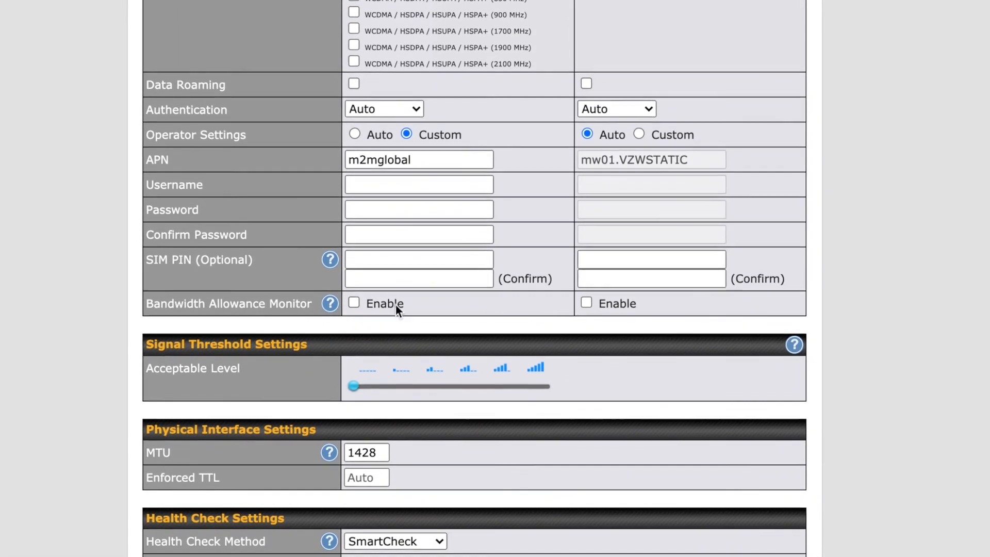
Enable the Bandwidth Allowance Monitor on Cellular and accept the data usage disclaimer
{"action": "left_click", "coordinate": [353, 303]}
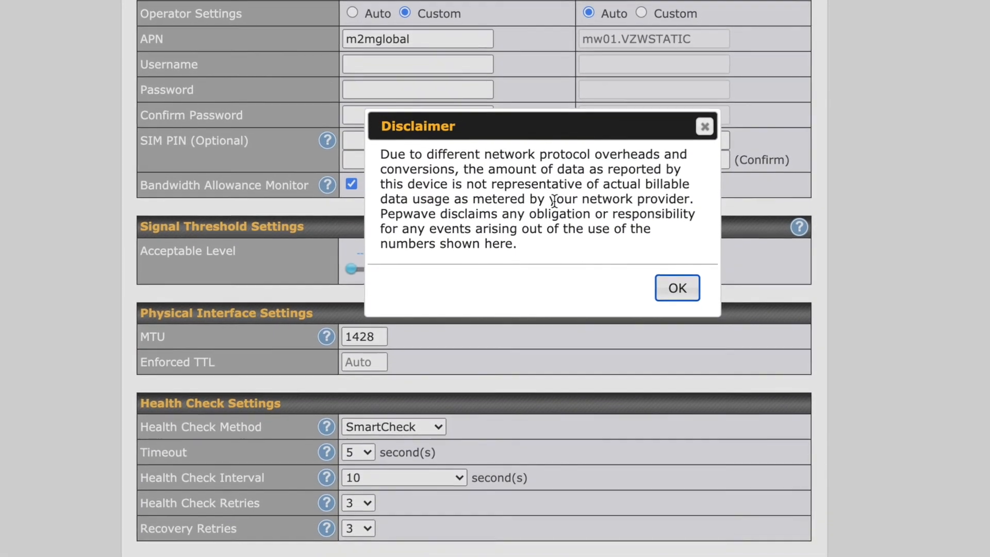
{"action": "scroll", "scroll_direction": "down", "scroll_amount": 3}
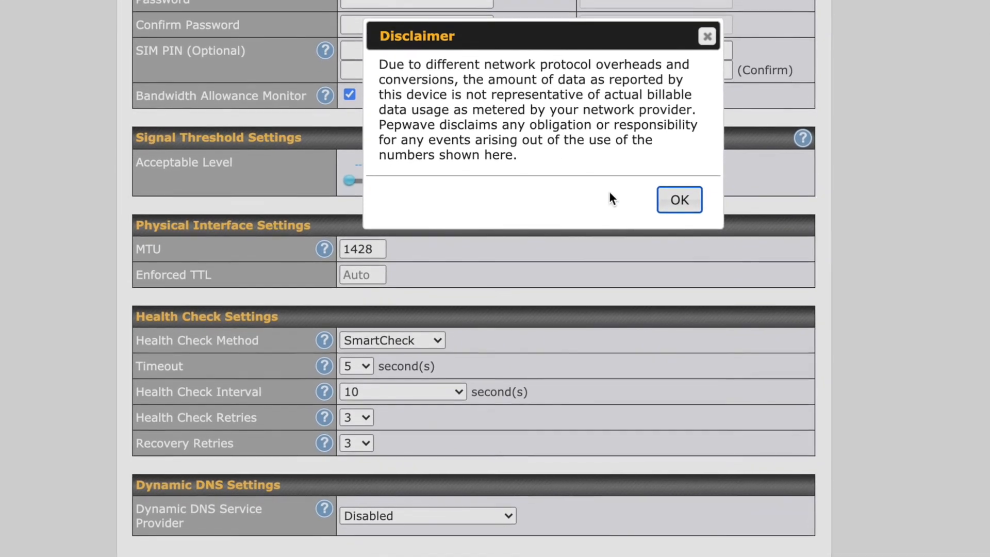
{"action": "left_click", "coordinate": [678, 199]}
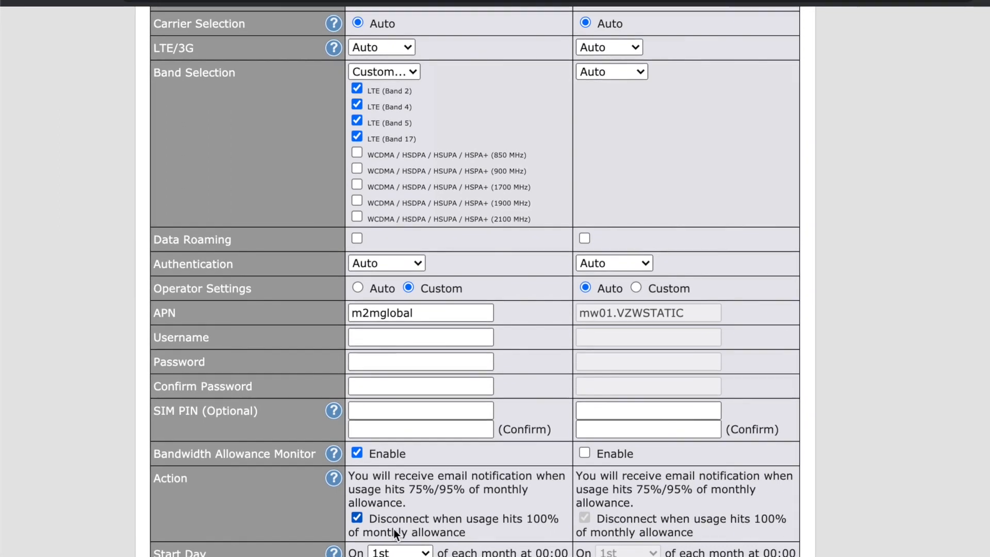
Enter a 20 GB monthly allowance with disconnect at 100% and start day 1st
{"action": "scroll", "scroll_direction": "down", "scroll_amount": 3}
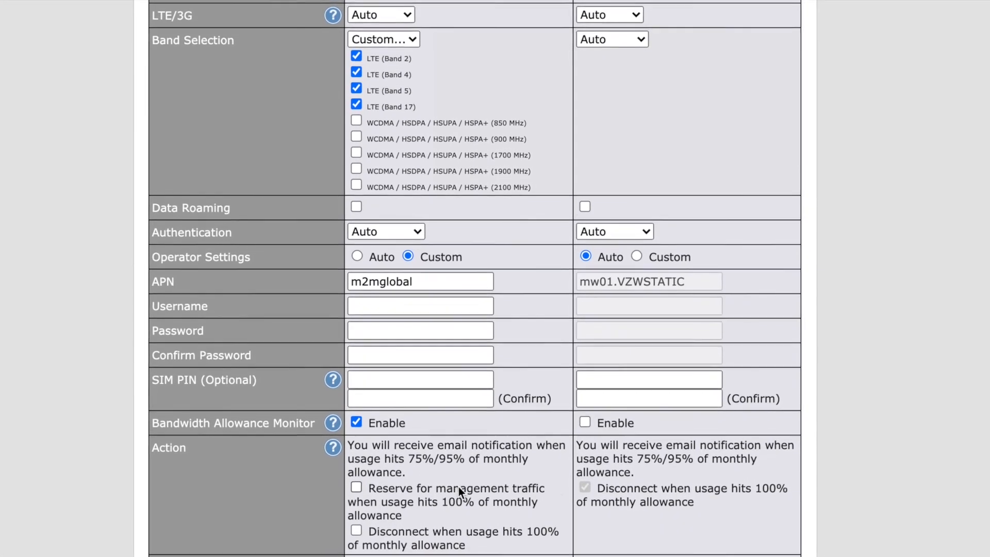
{"action": "scroll", "scroll_direction": "down", "scroll_amount": 3}
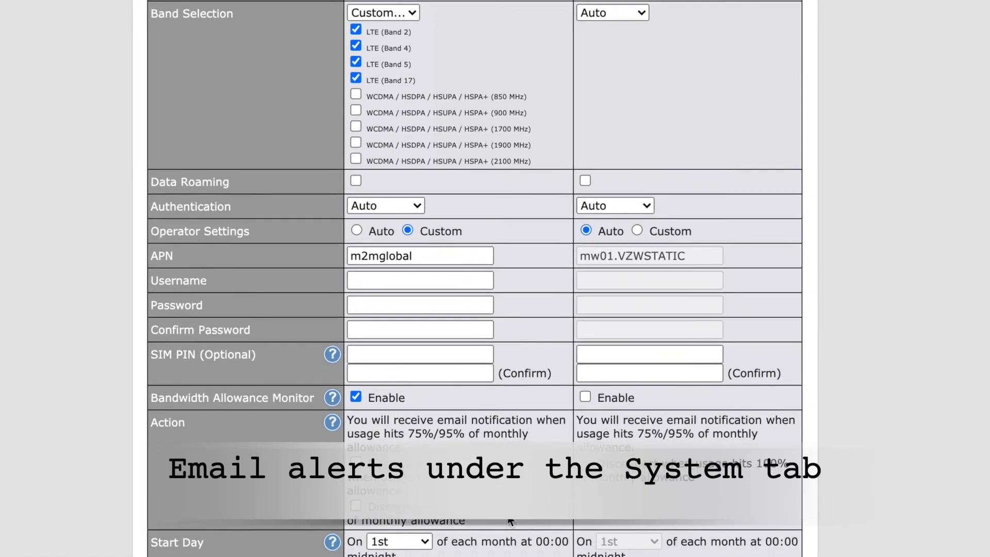
{"action": "scroll", "scroll_direction": "down", "scroll_amount": 3}
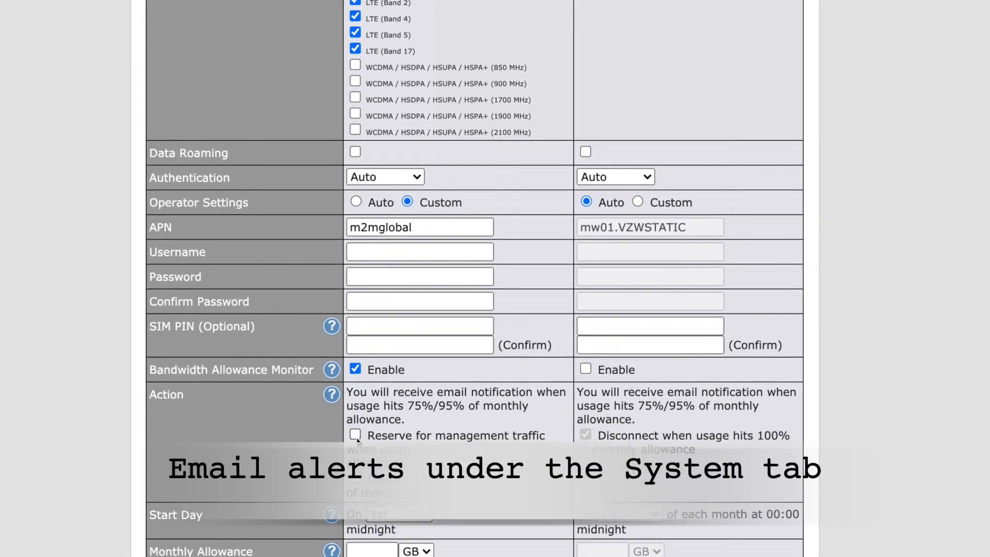
{"action": "scroll", "scroll_direction": "down", "scroll_amount": 3}
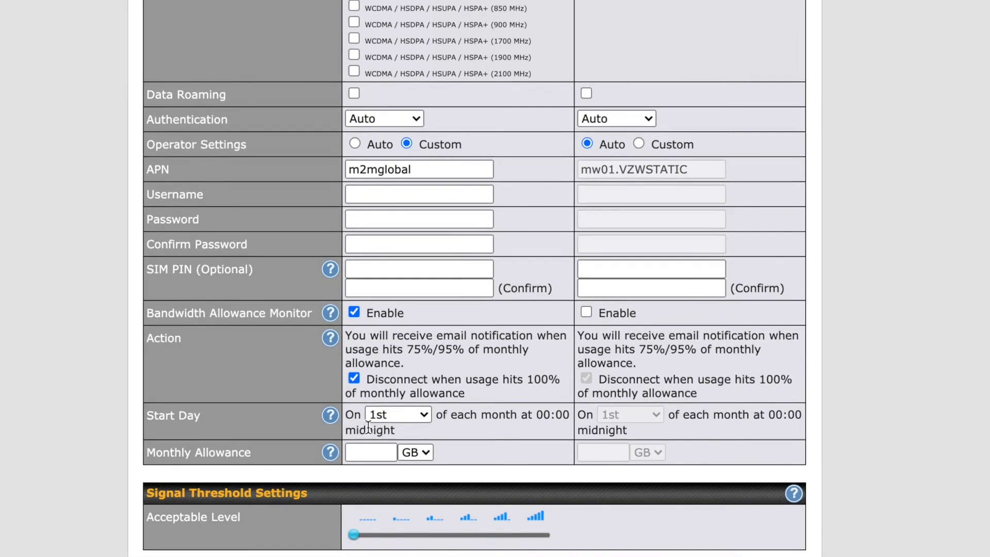
{"action": "left_click", "coordinate": [397, 414]}
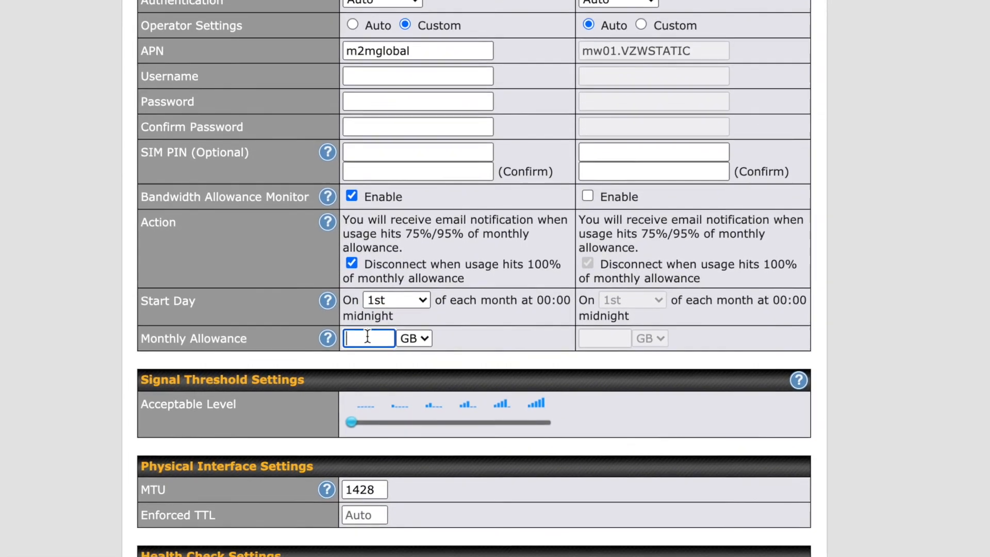
{"action": "type", "text": "20"}
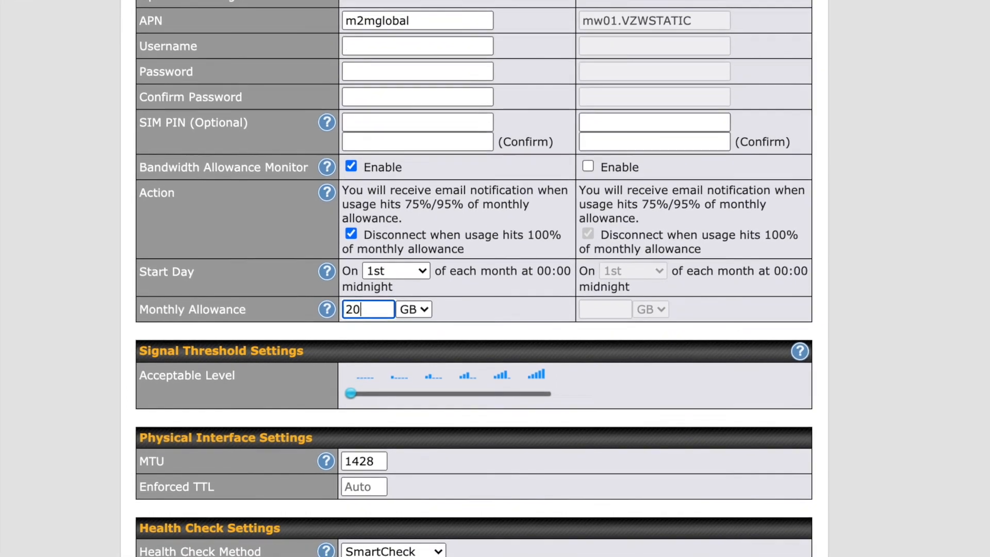
{"action": "scroll", "scroll_direction": "down", "scroll_amount": 3}
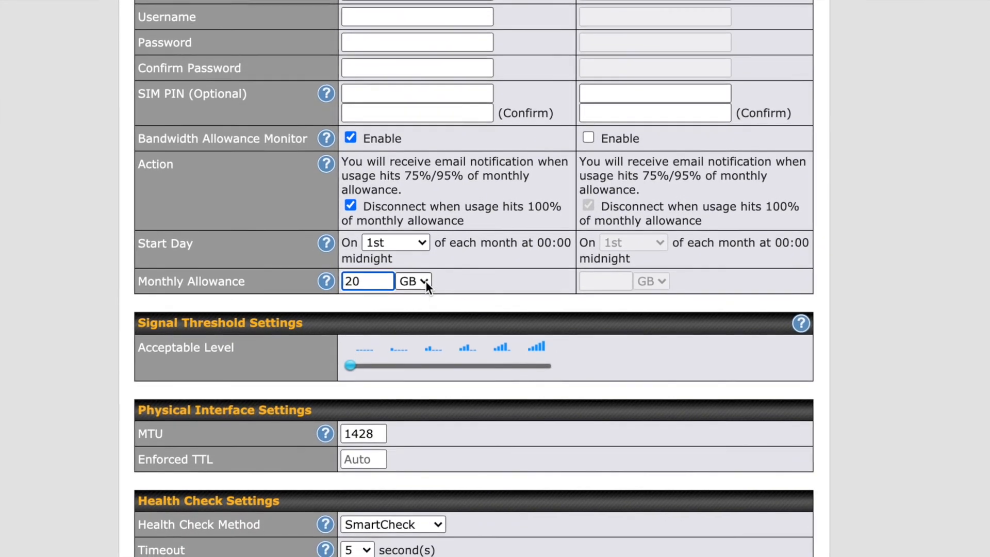
{"action": "scroll", "scroll_direction": "down", "scroll_amount": 3}
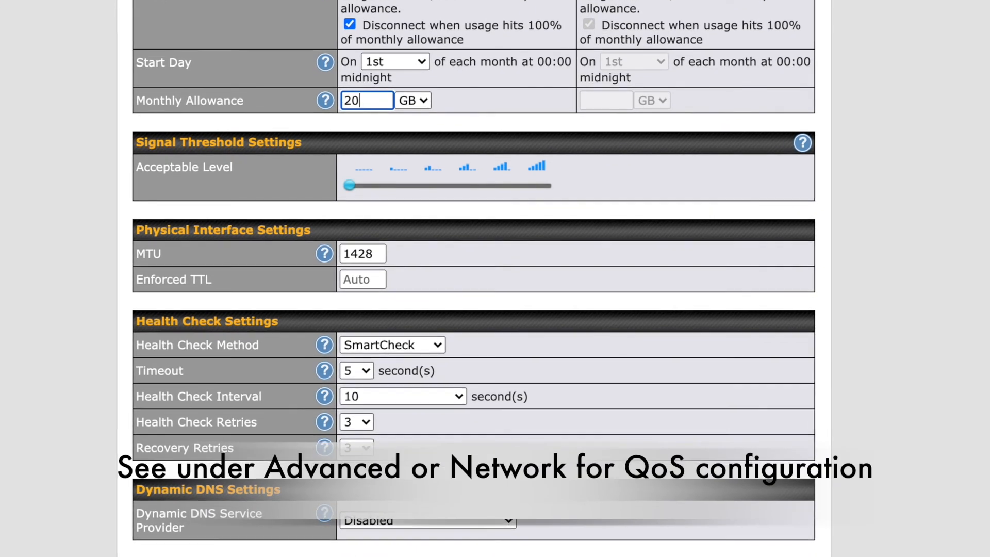
{"action": "scroll", "scroll_direction": "down", "scroll_amount": 3}
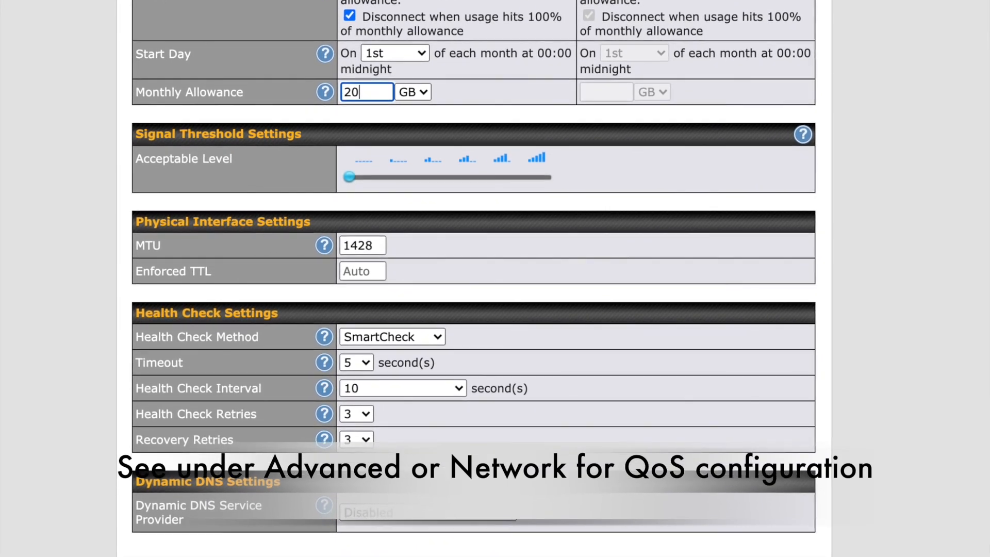